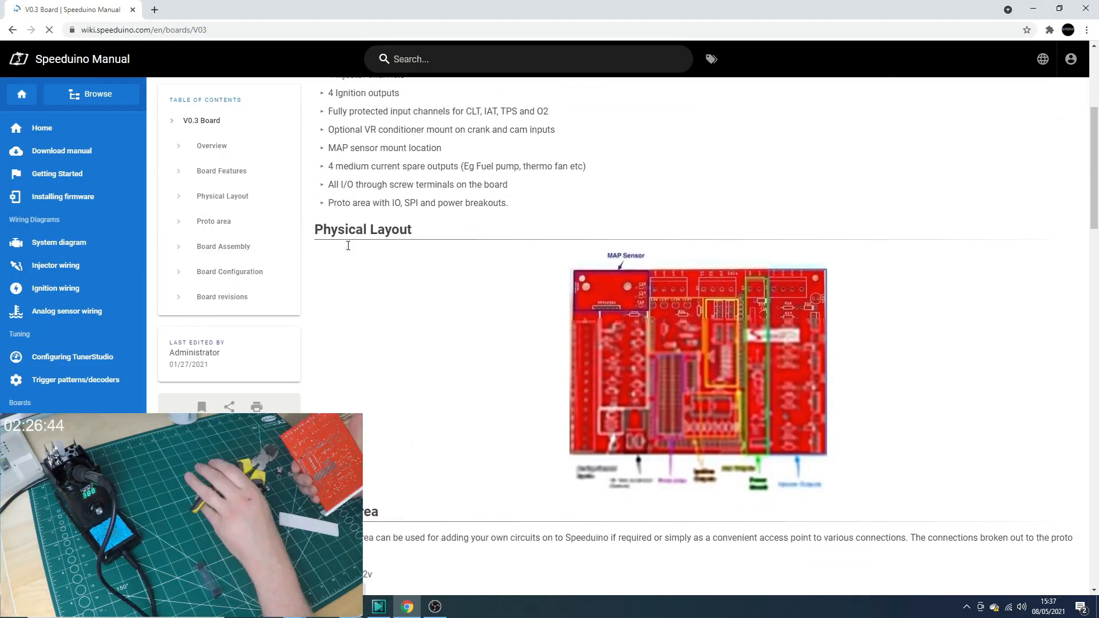
Step: Scroll the V0.3 Board page from Physical Layout through Proto area to Board Assembly
scroll(down, 3)
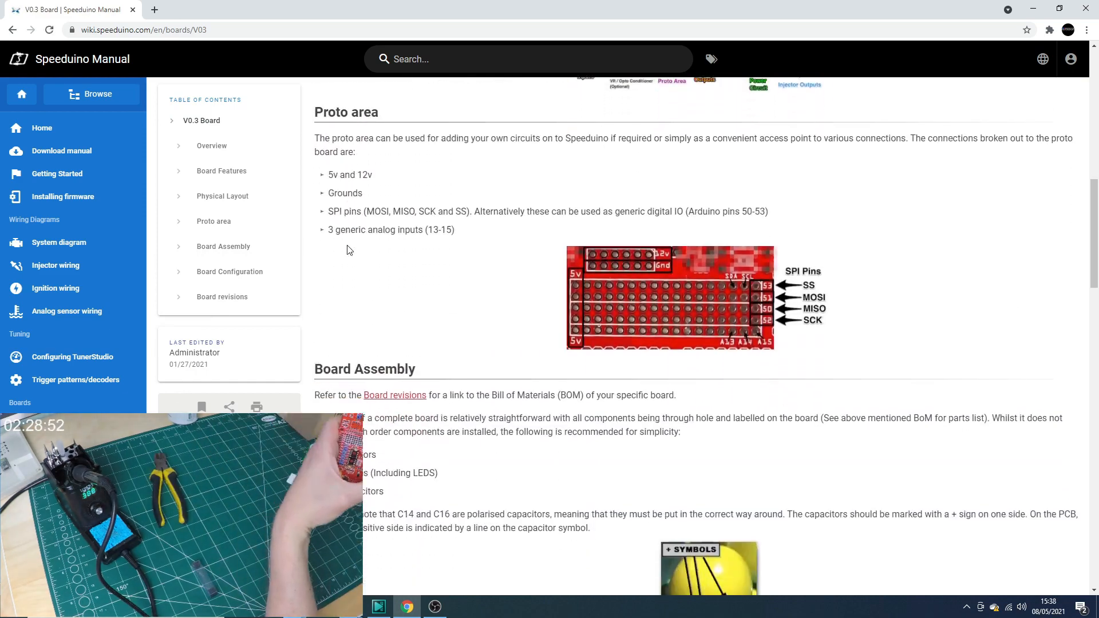
scroll(down, 3)
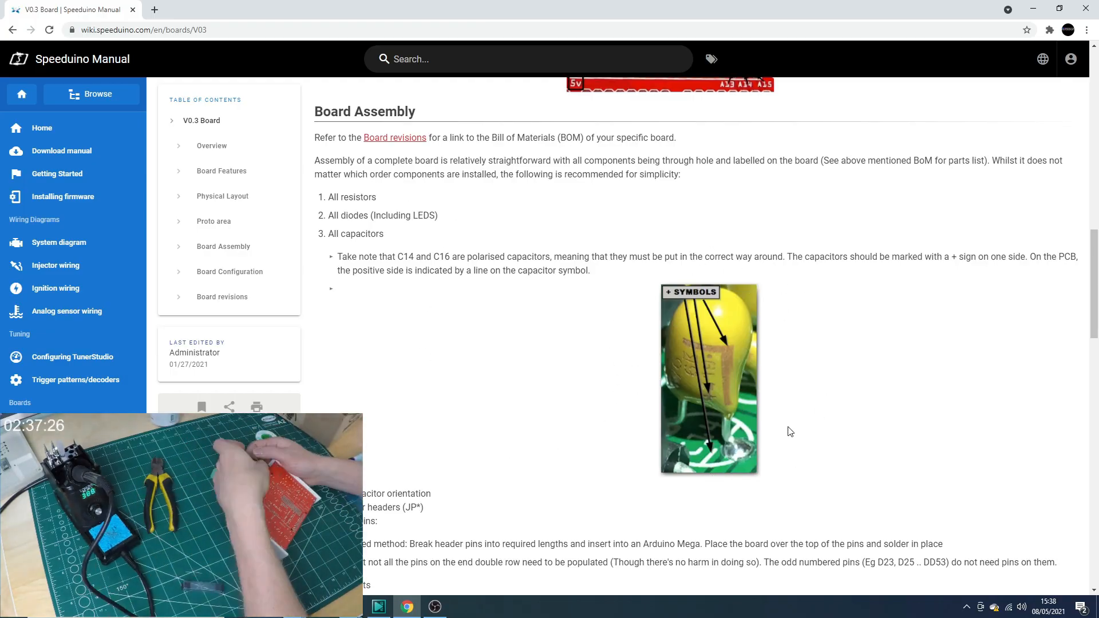
scroll(down, 3)
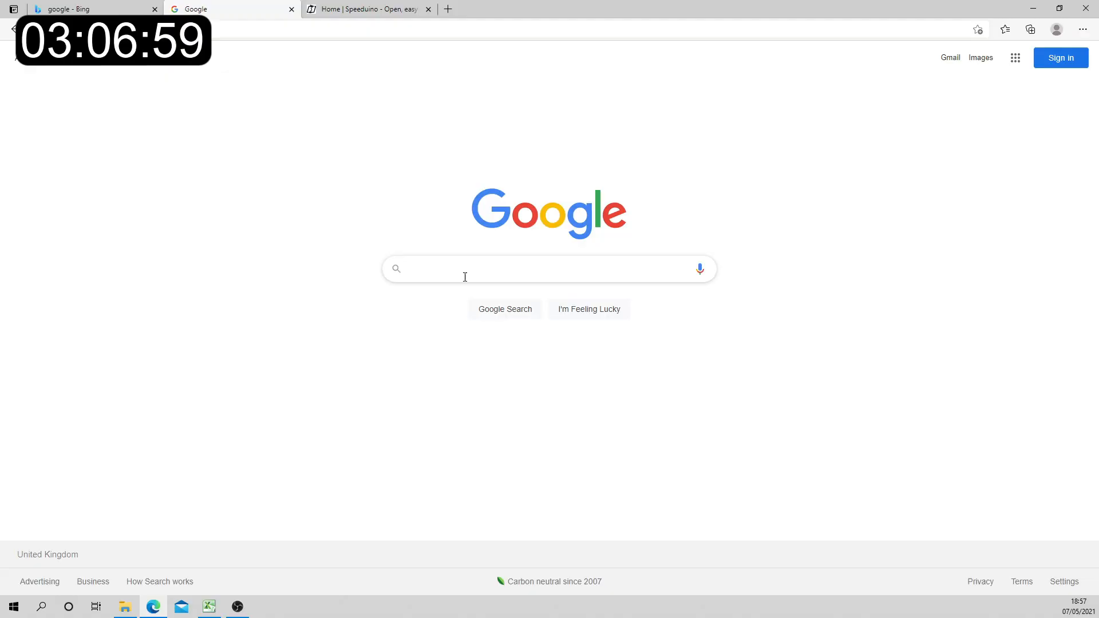
Step: Google 'speeduino', reach the Speeduino home page and its Support > Downloads listing of SpeedyLoader builds
click(464, 268)
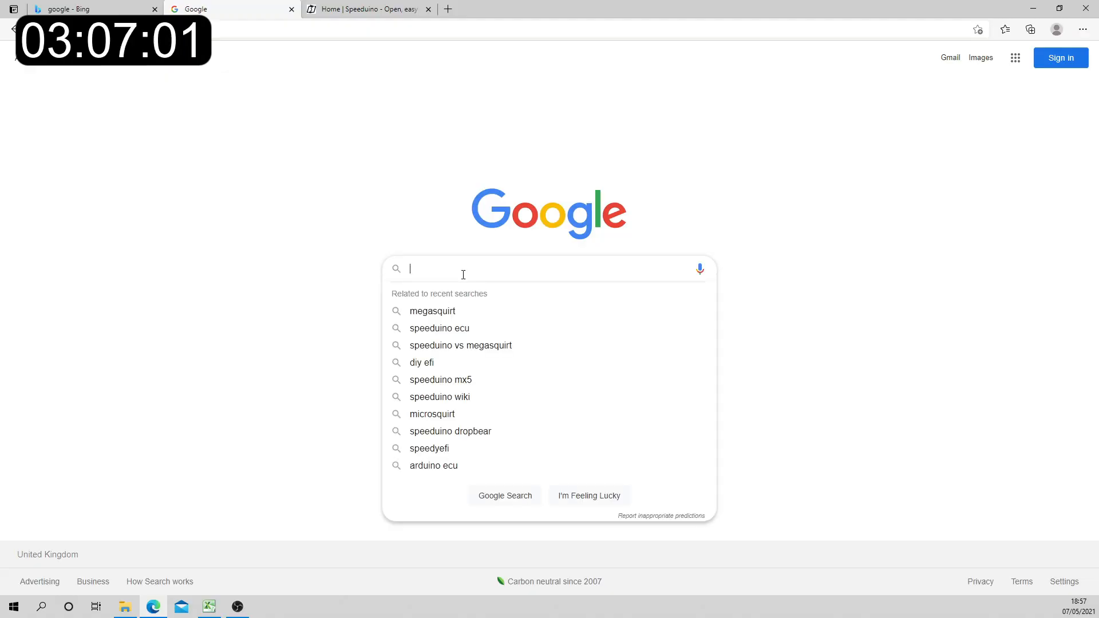
text(speeduino)
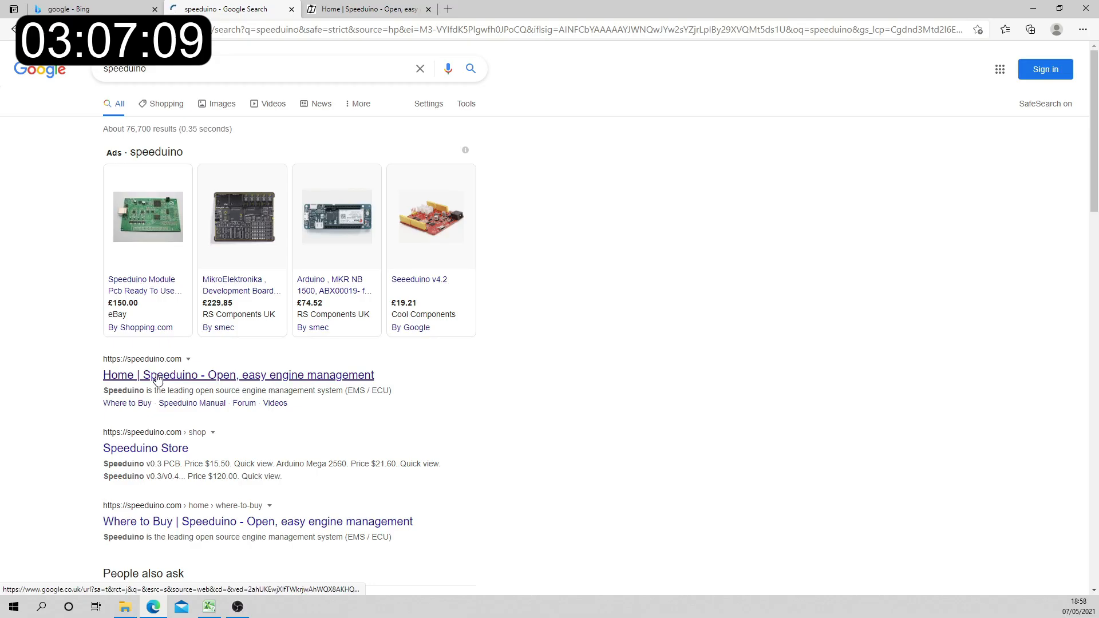
click(238, 374)
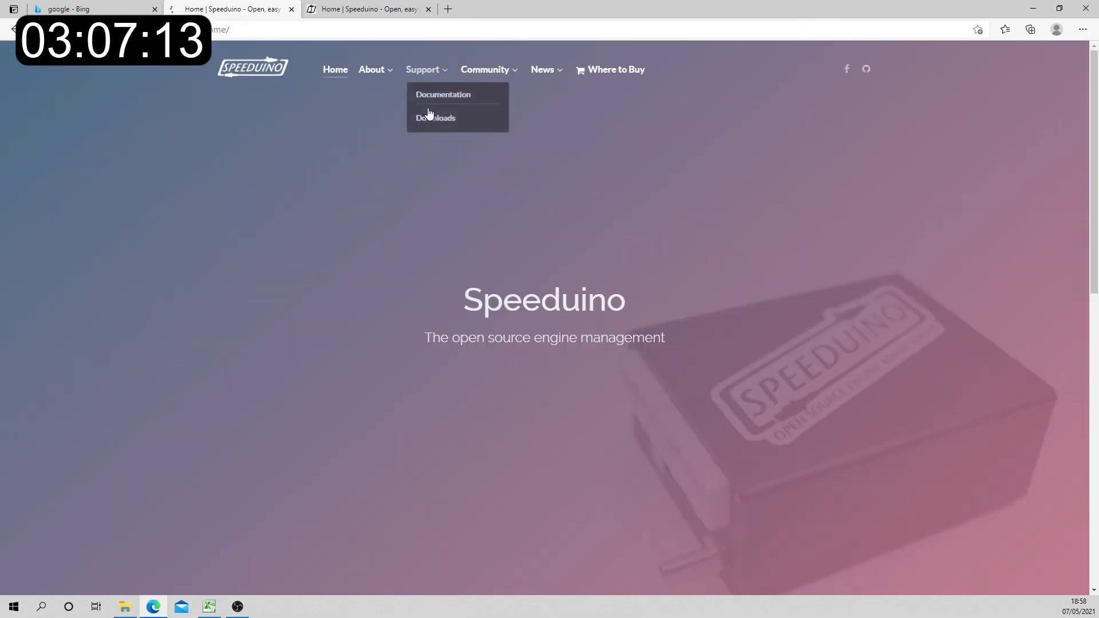
click(436, 116)
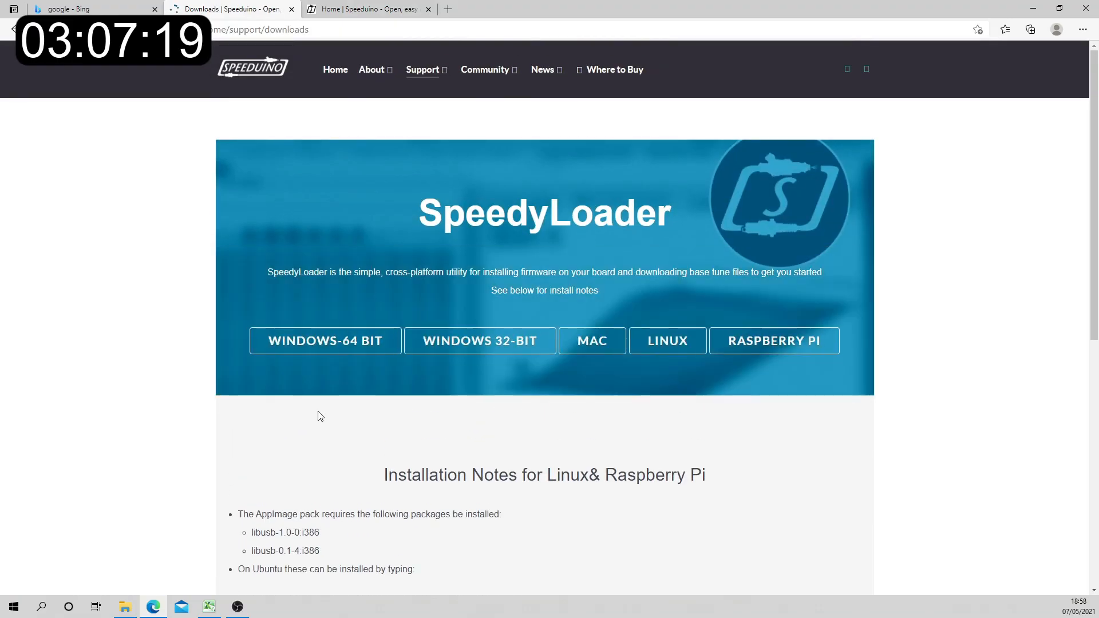
scroll(down, 3)
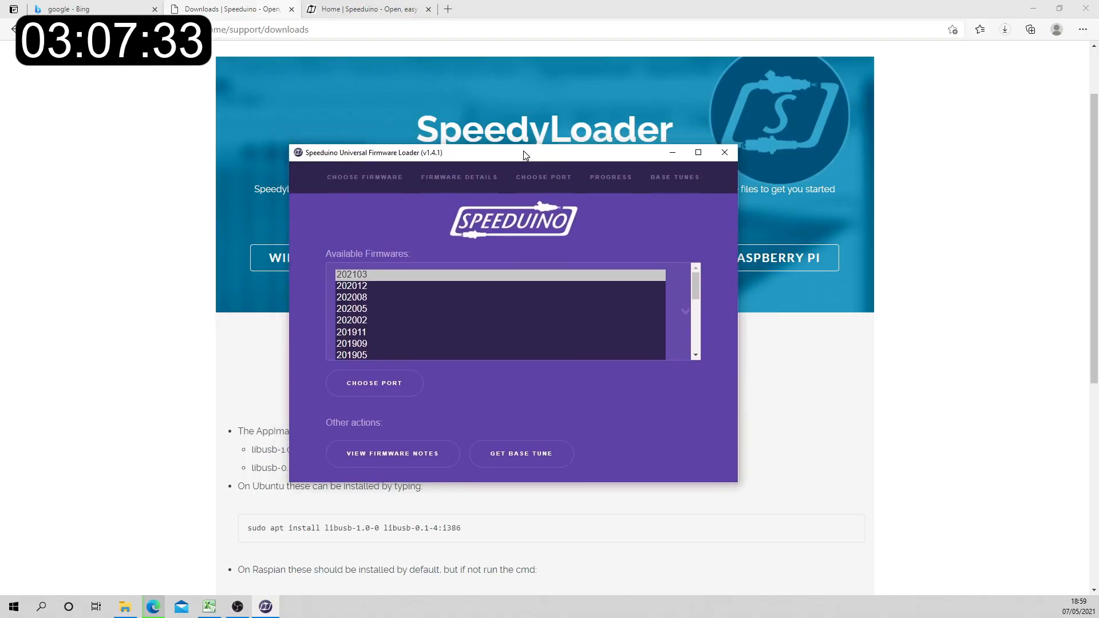
mouse_move(539, 202)
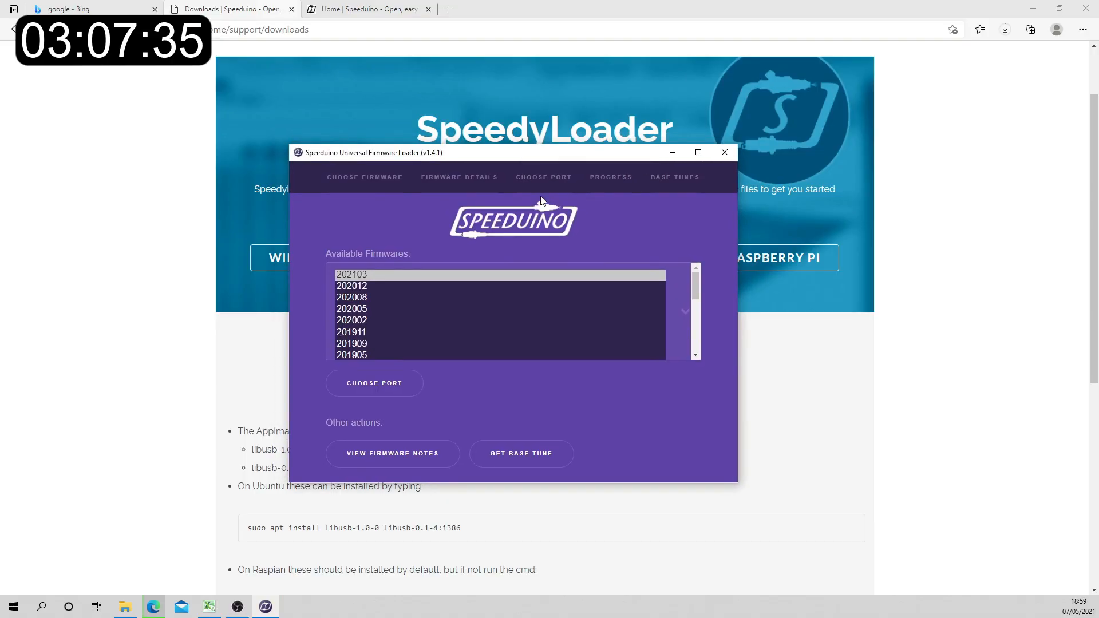
mouse_move(571, 281)
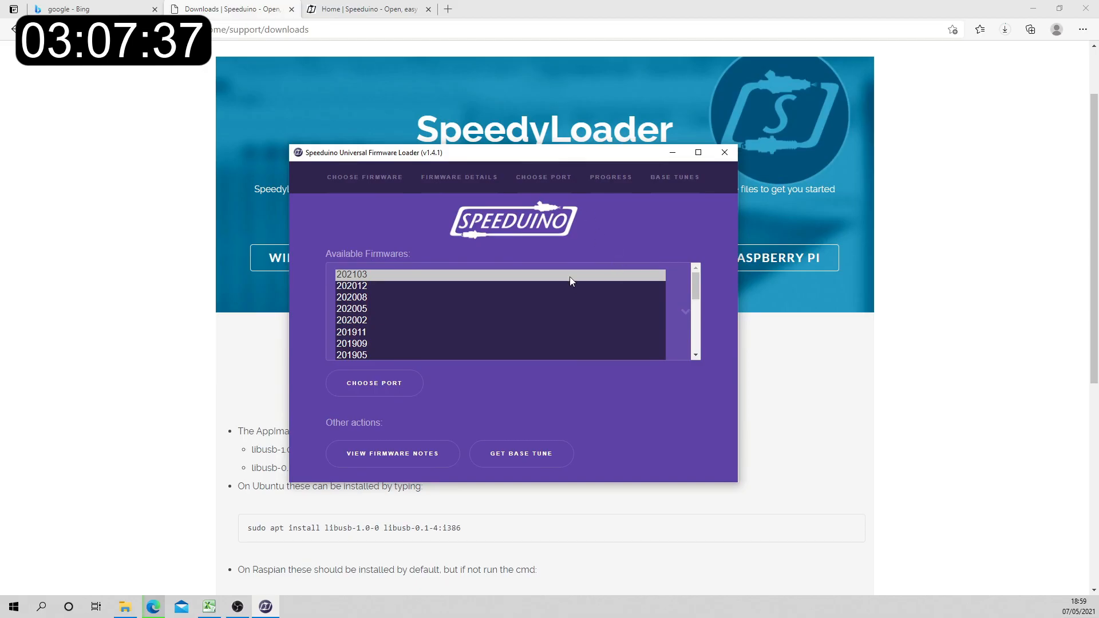
mouse_move(481, 228)
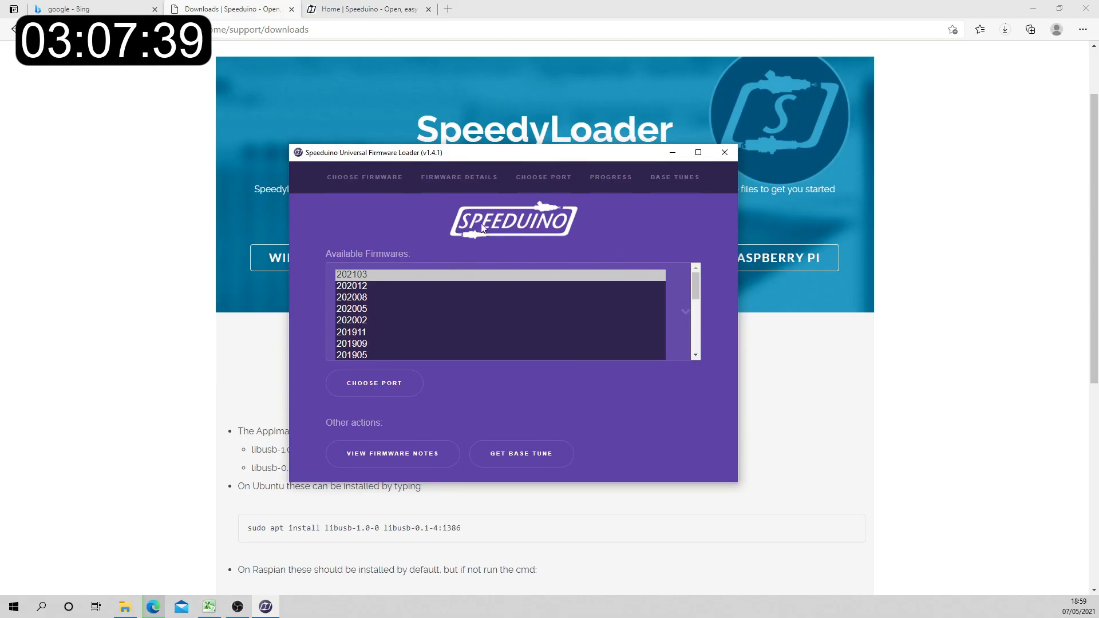
Step: Keep firmware 202103 in the Available Firmwares list and proceed to port selection
scroll(down, 3)
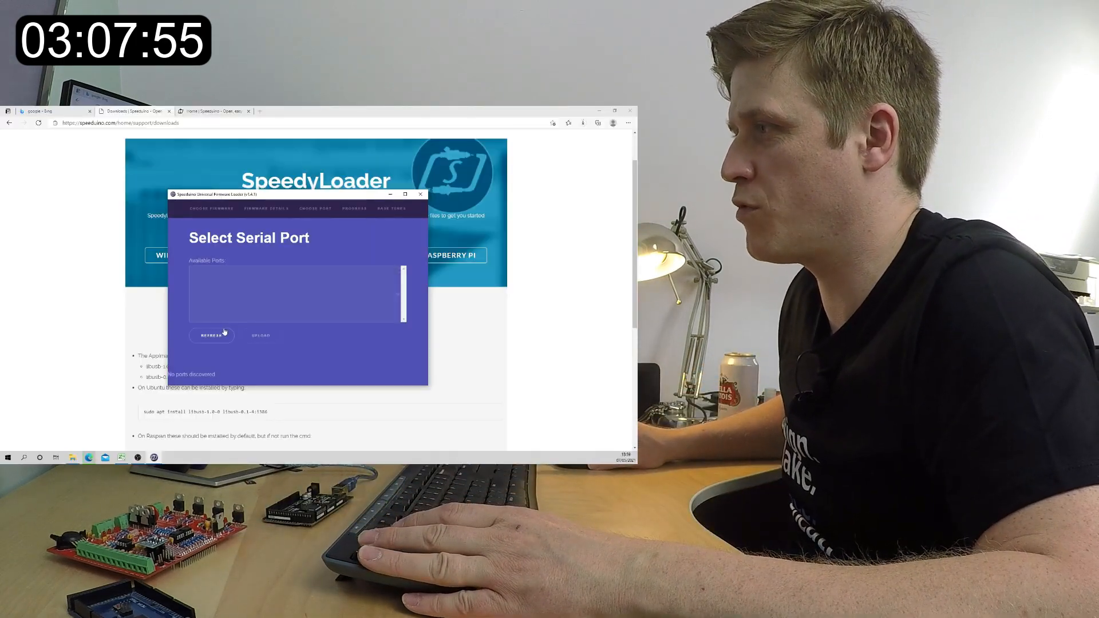
Step: Refresh ports, select COM4 (Arduino Mega) and start the firmware upload
click(210, 334)
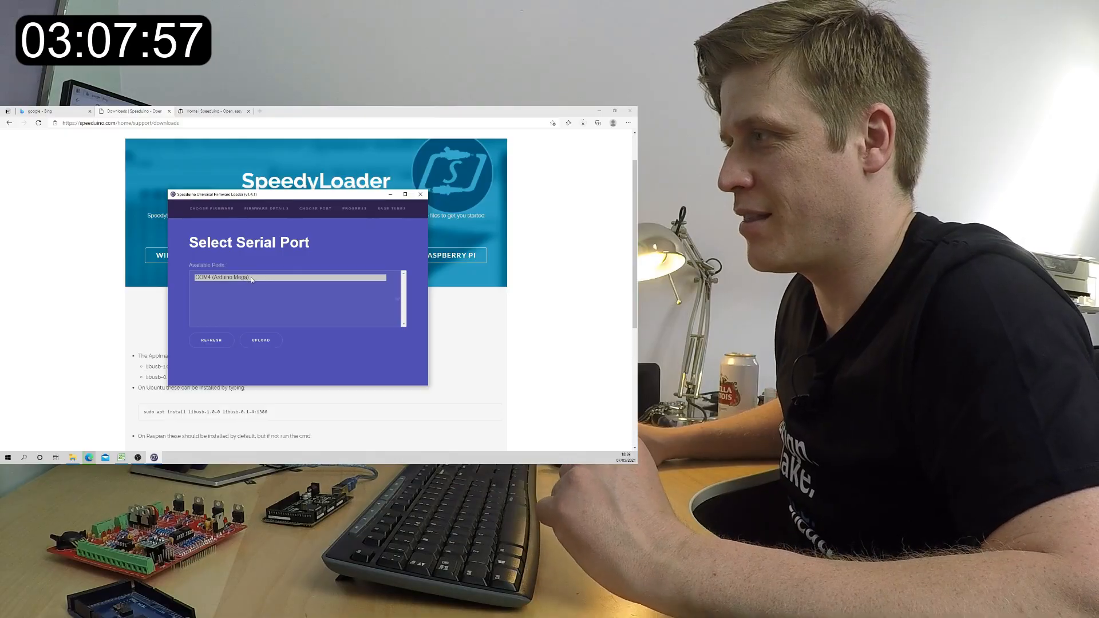
click(288, 277)
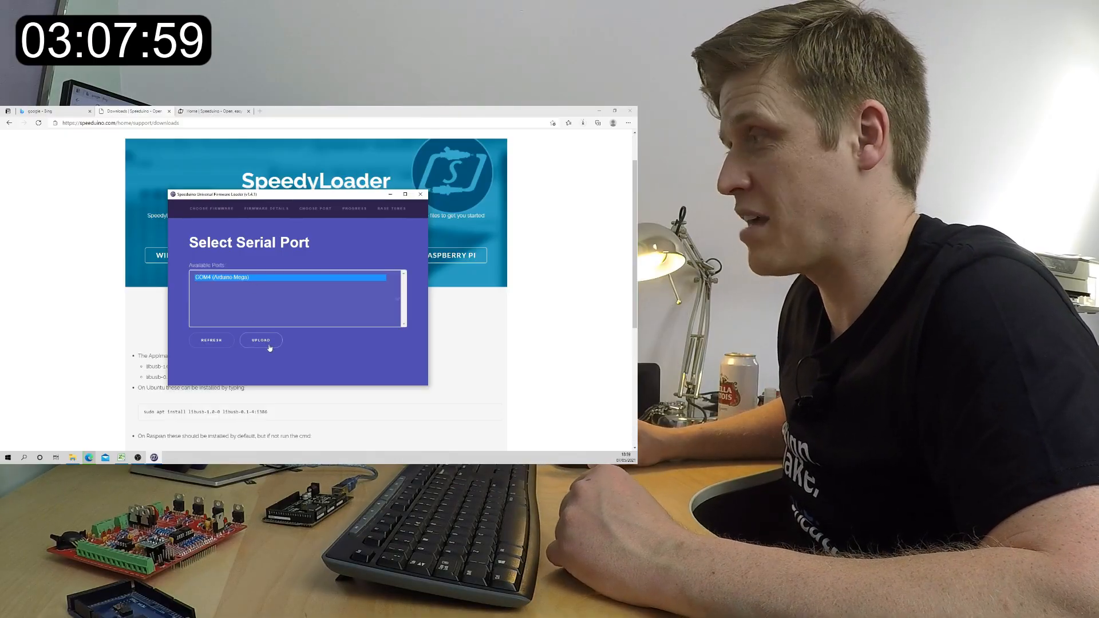
click(260, 340)
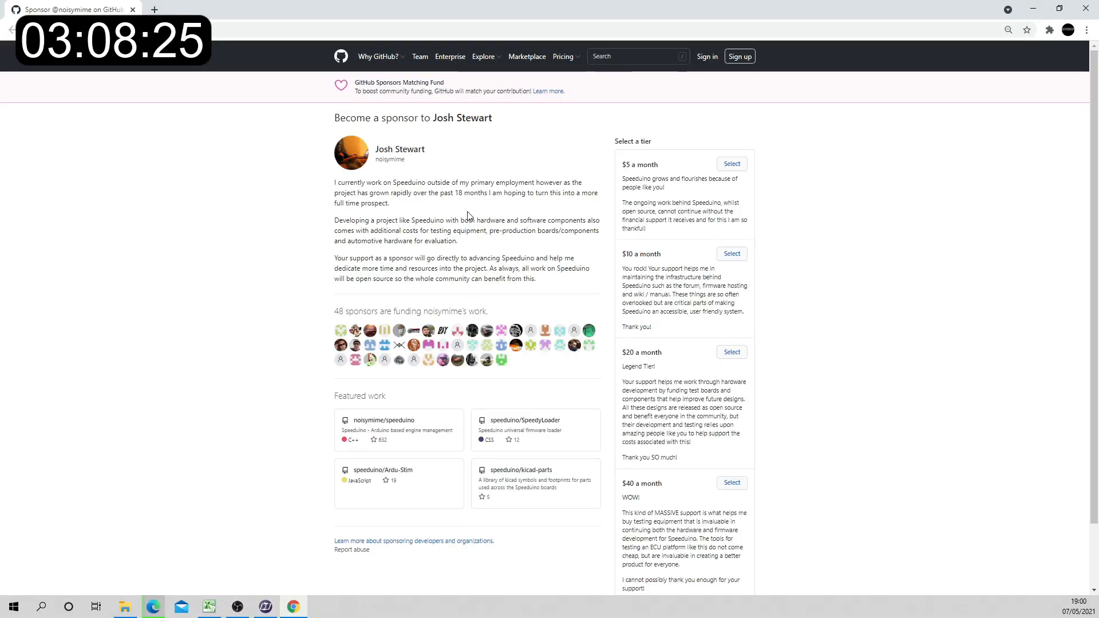
mouse_move(592, 217)
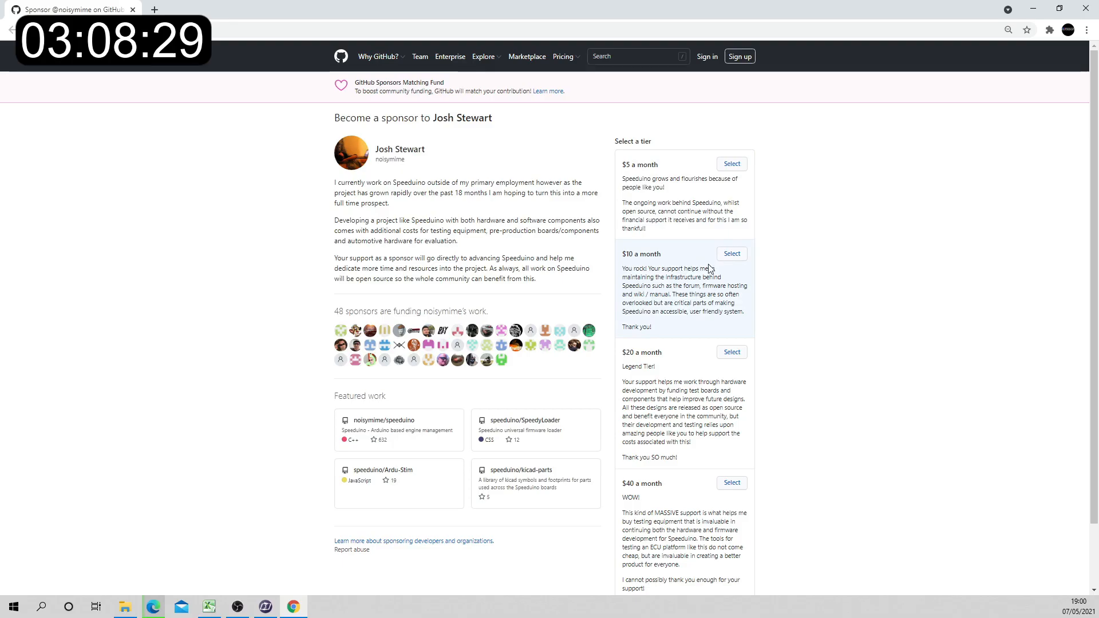
mouse_move(301, 390)
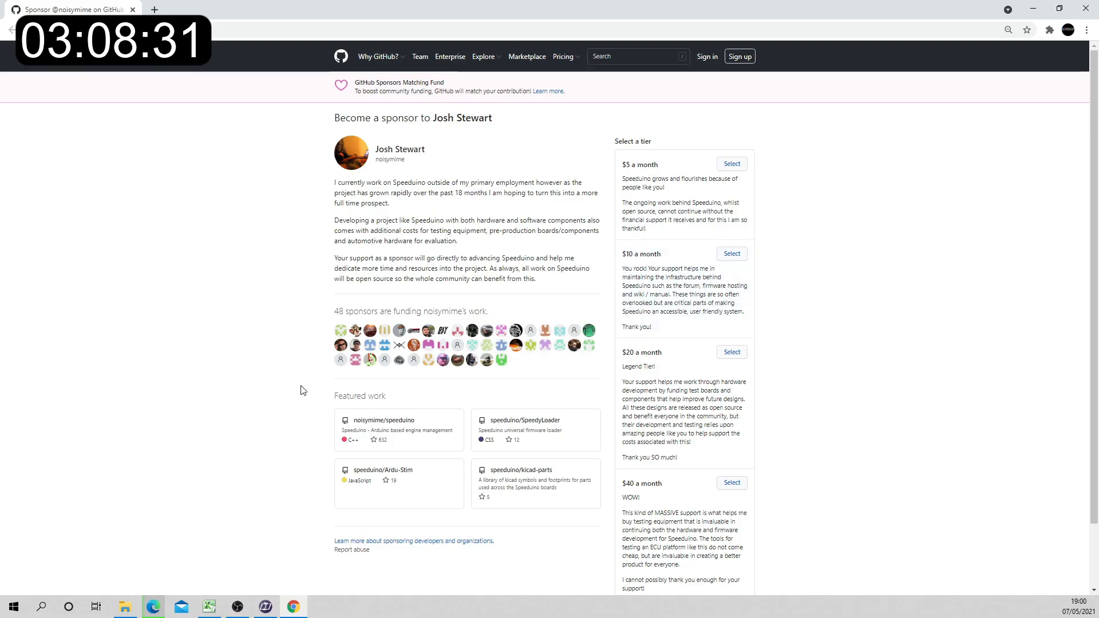
mouse_move(522, 383)
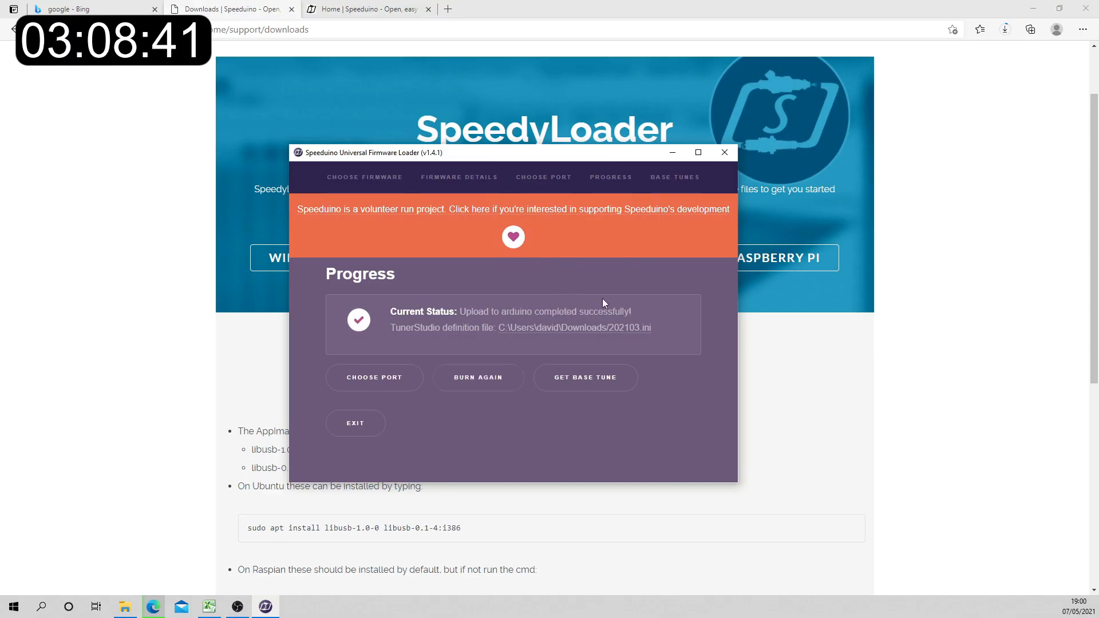
mouse_move(639, 317)
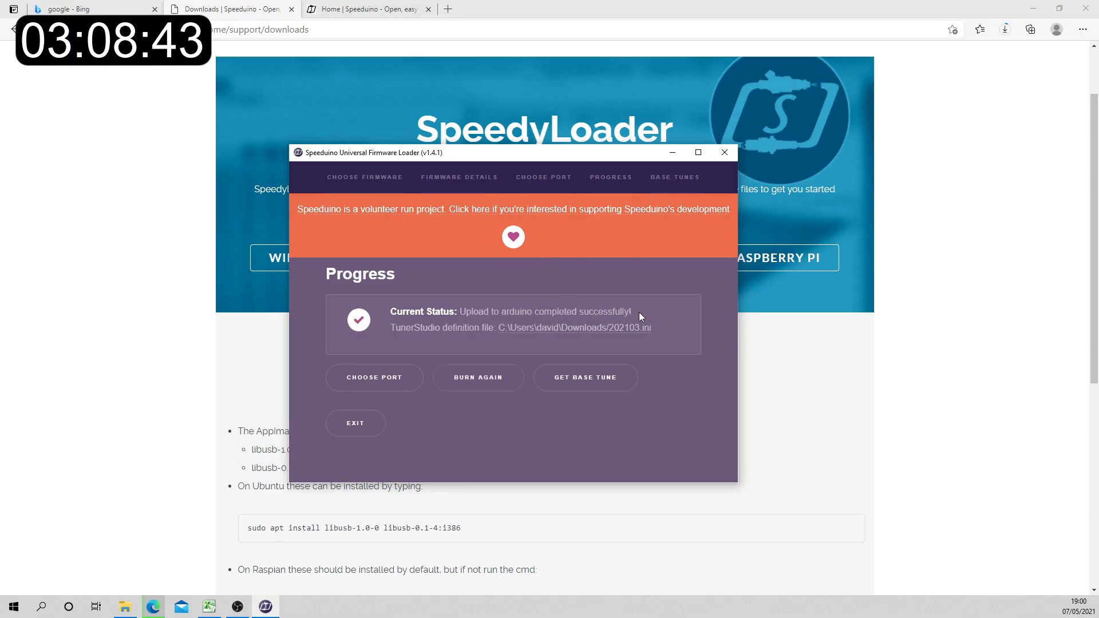